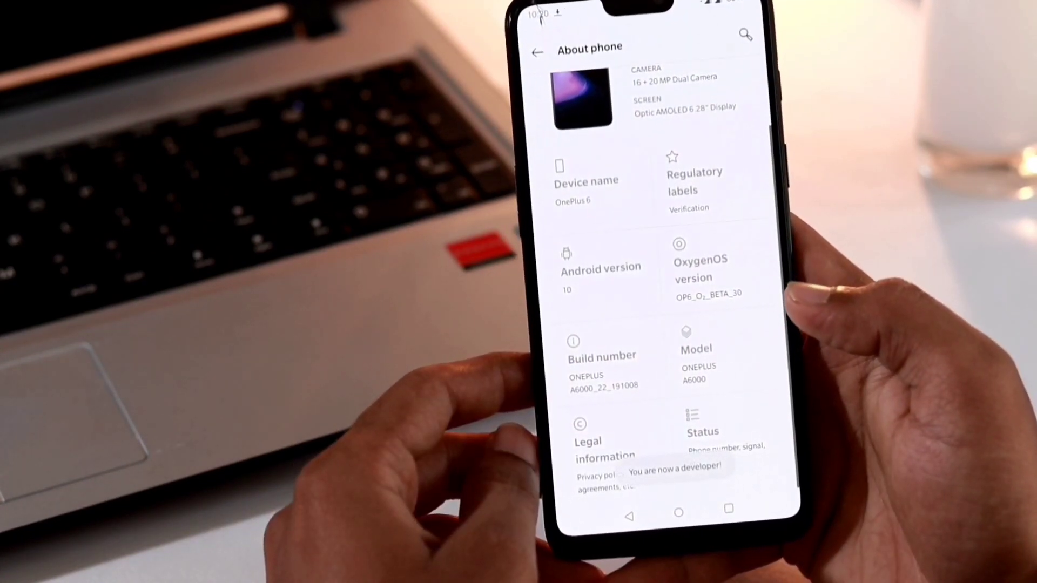
- Return to System settings, open Developer options, and scroll through its settings
click(536, 47)
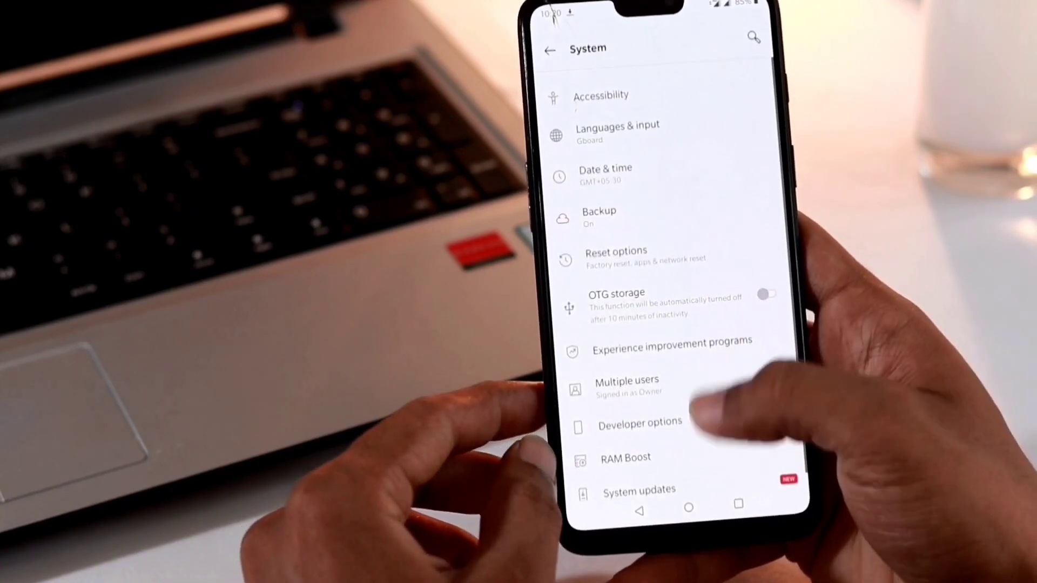
click(640, 421)
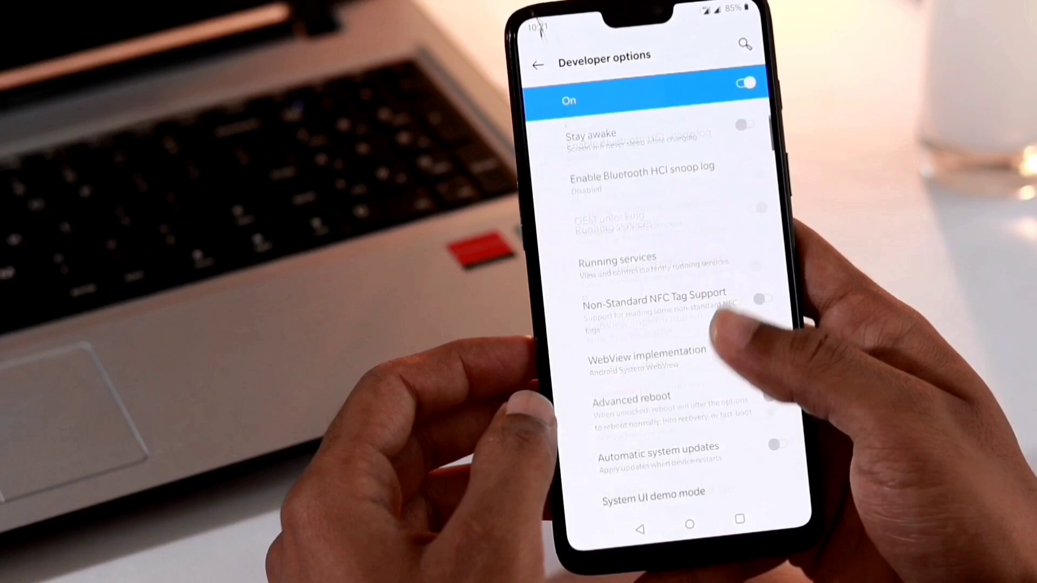
scroll(down, 3)
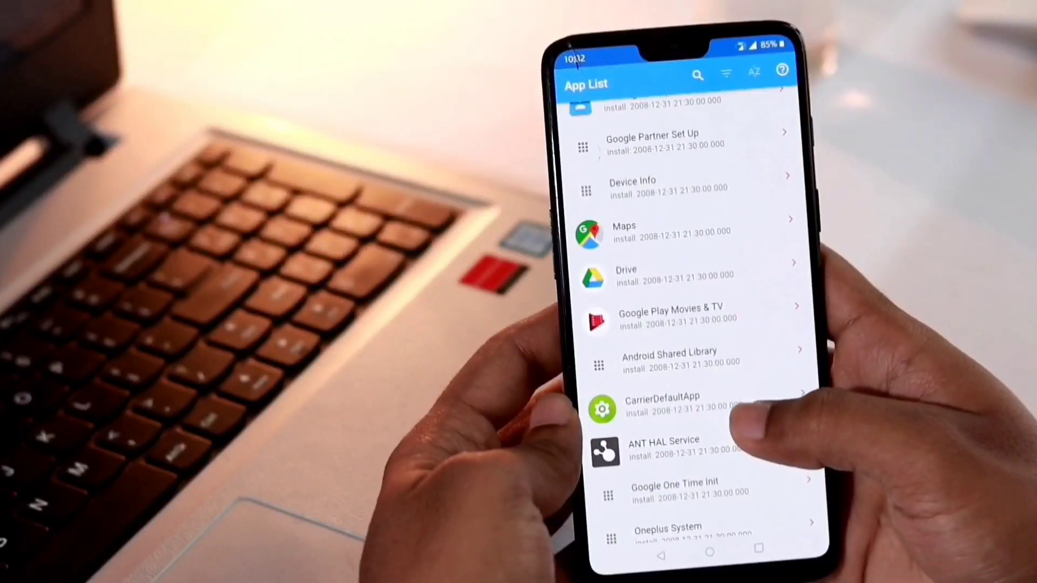
- Open App Inspector and scroll through the installed and system apps with their install dates
scroll(down, 3)
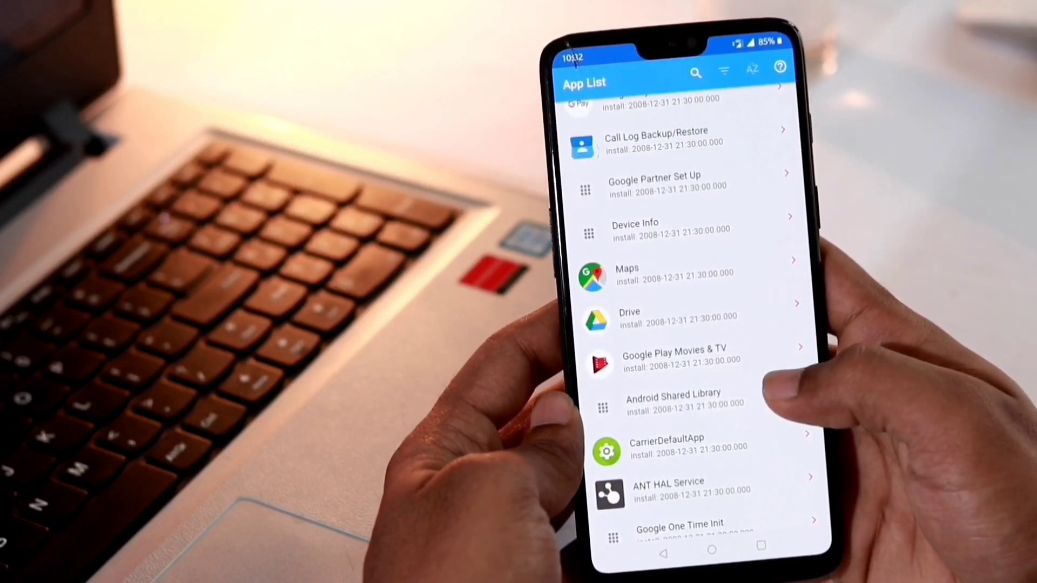
click(677, 359)
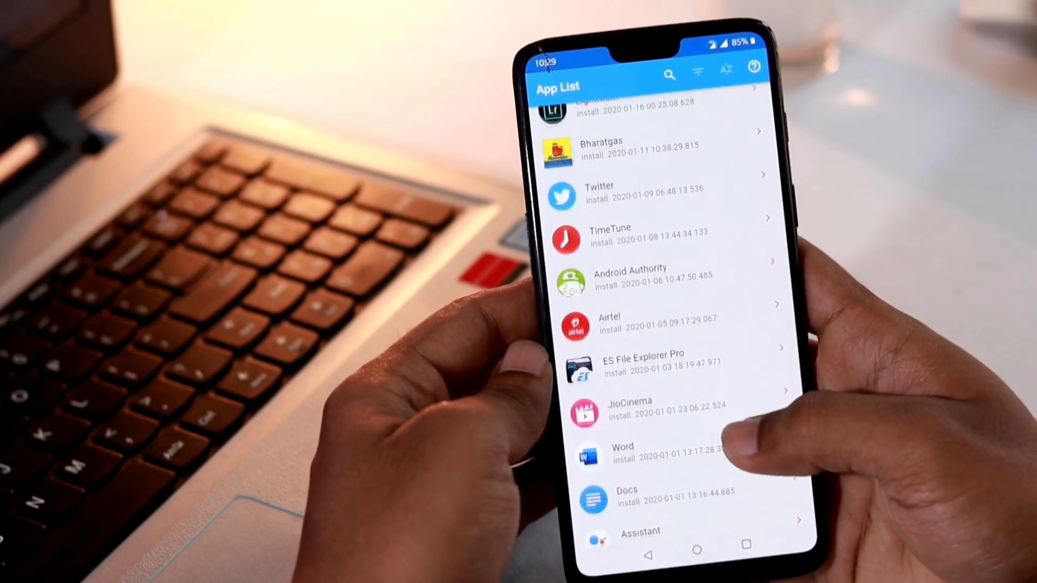
scroll(down, 3)
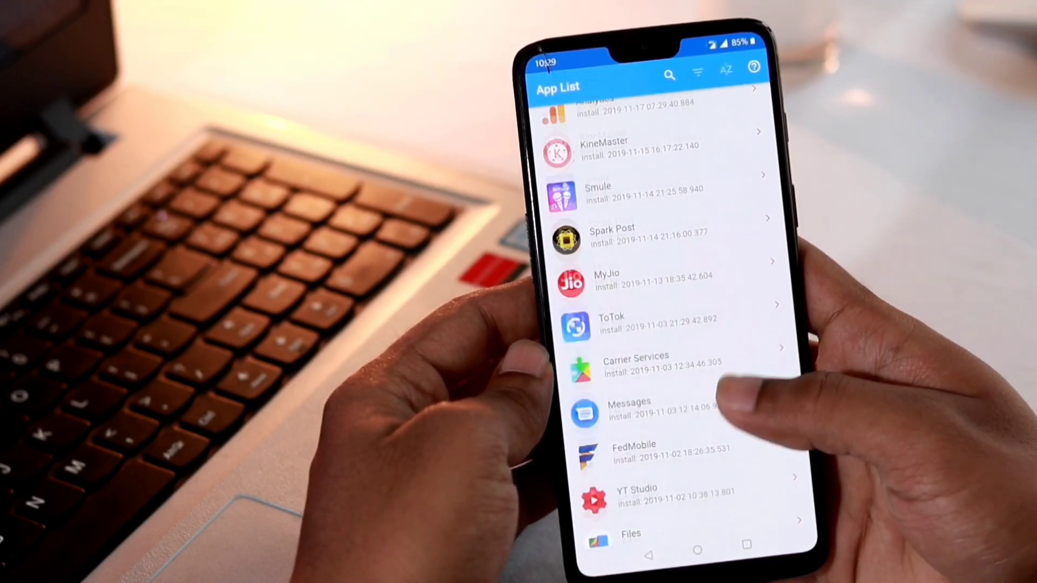
scroll(down, 3)
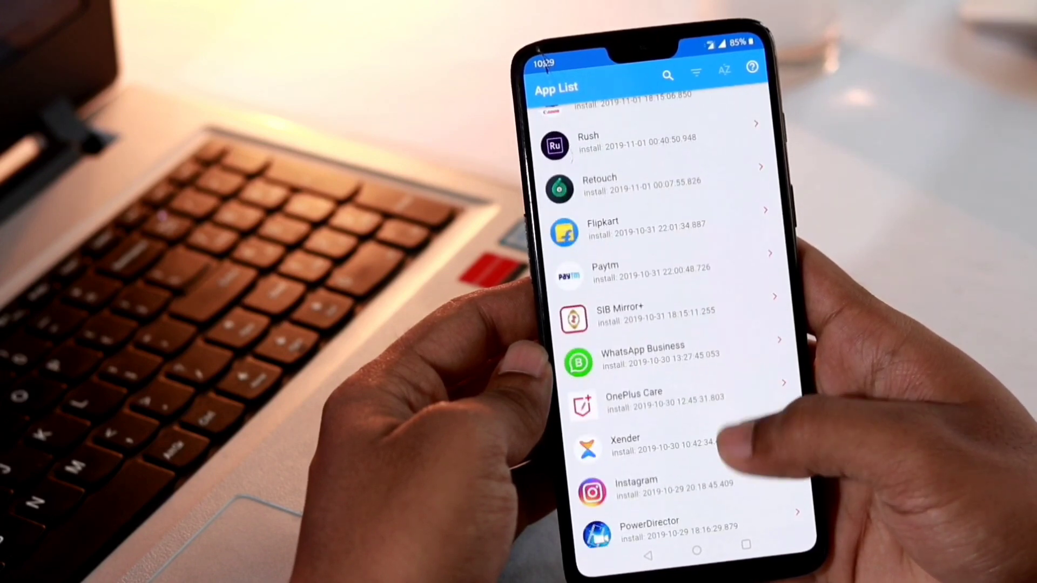
scroll(down, 3)
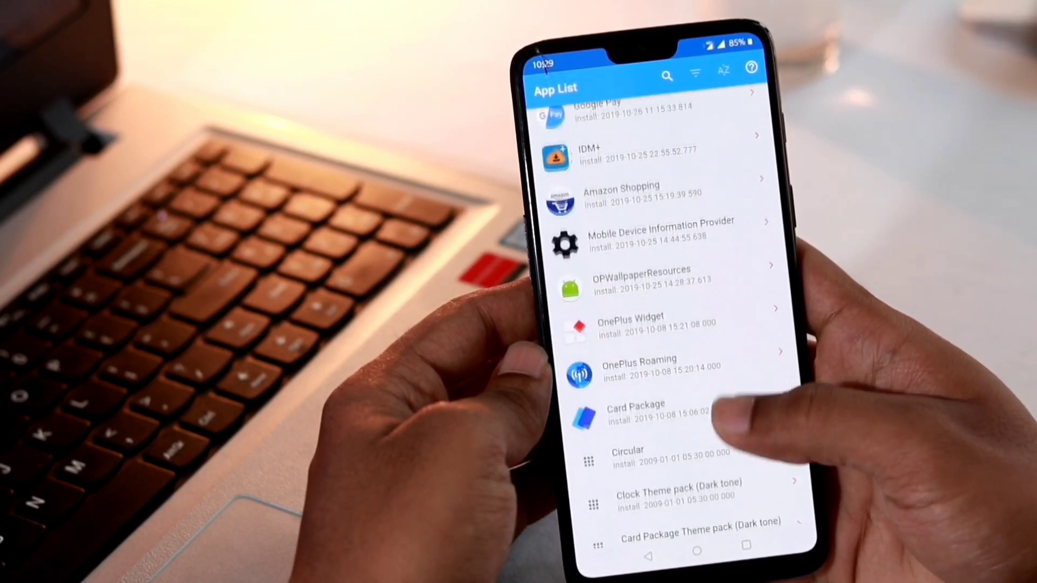
scroll(down, 3)
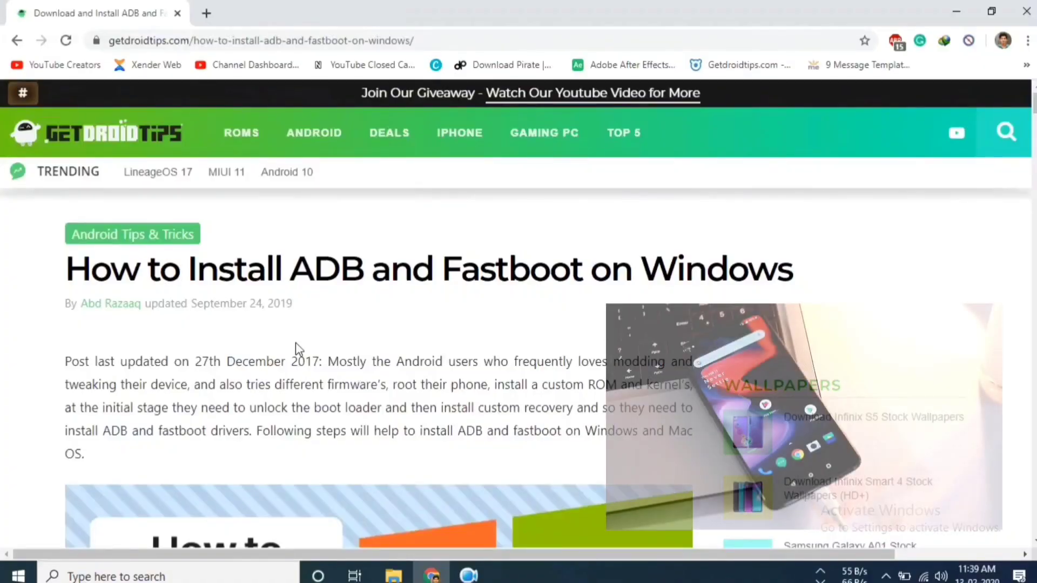
scroll(down, 3)
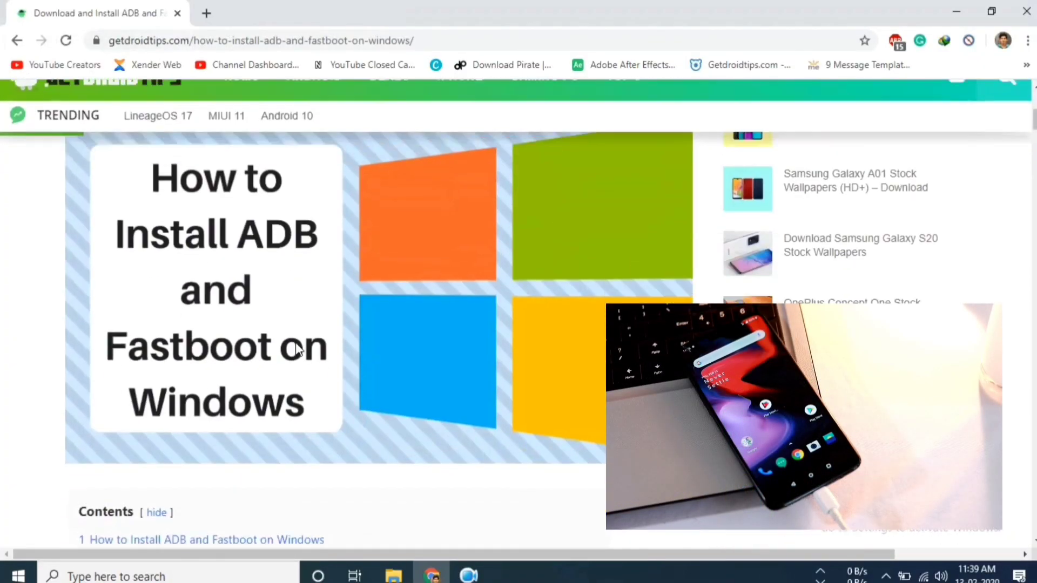
scroll(down, 3)
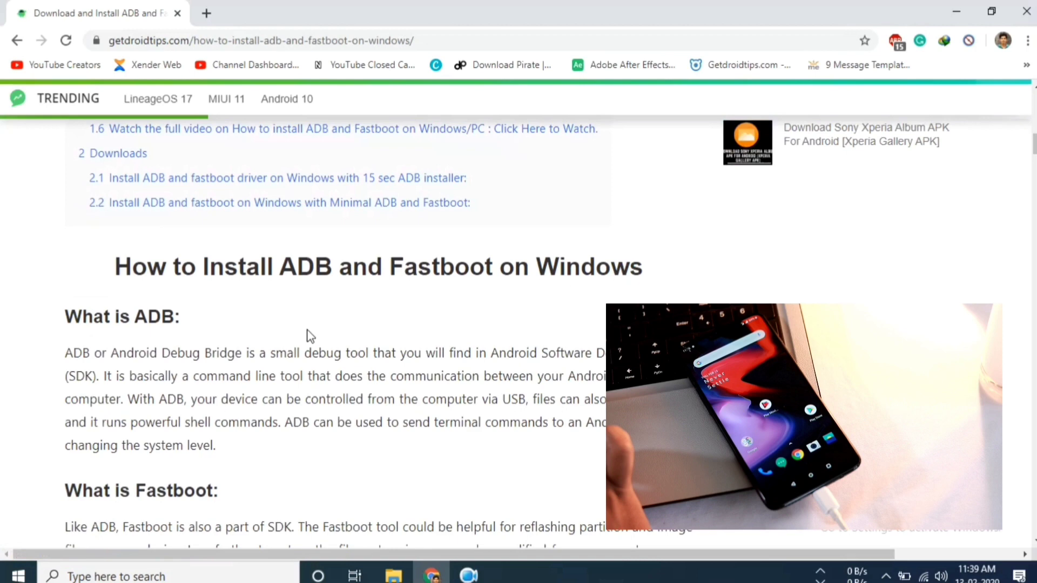
scroll(down, 3)
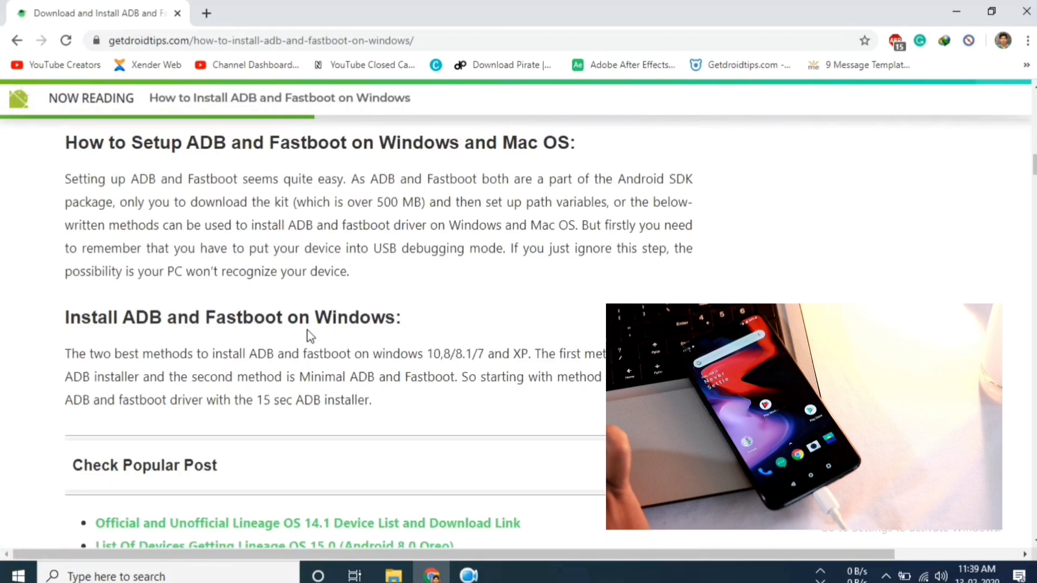
scroll(down, 3)
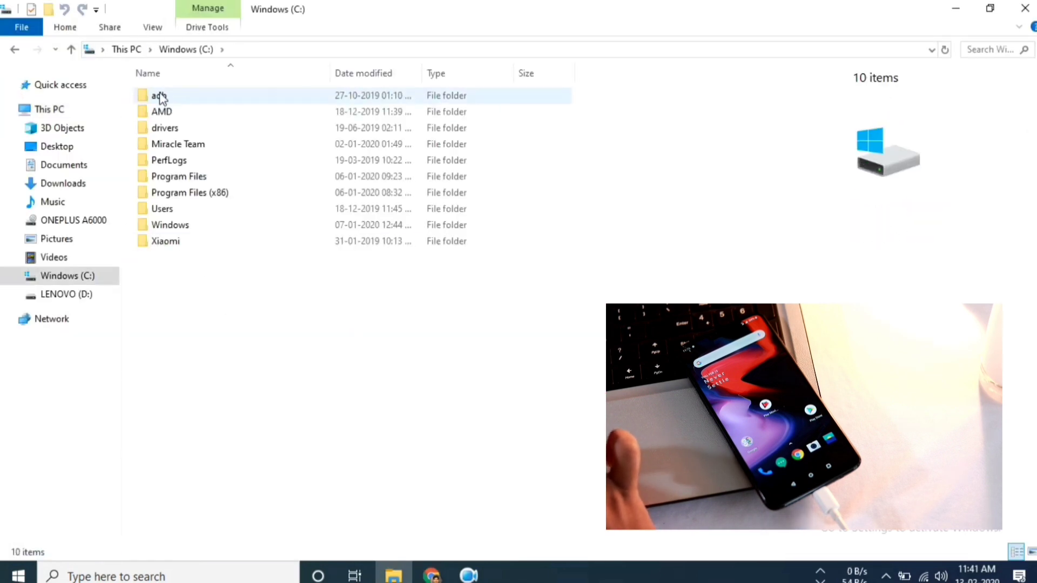
- Open the C:\adb folder and launch a PowerShell window there from the context menu
click(159, 95)
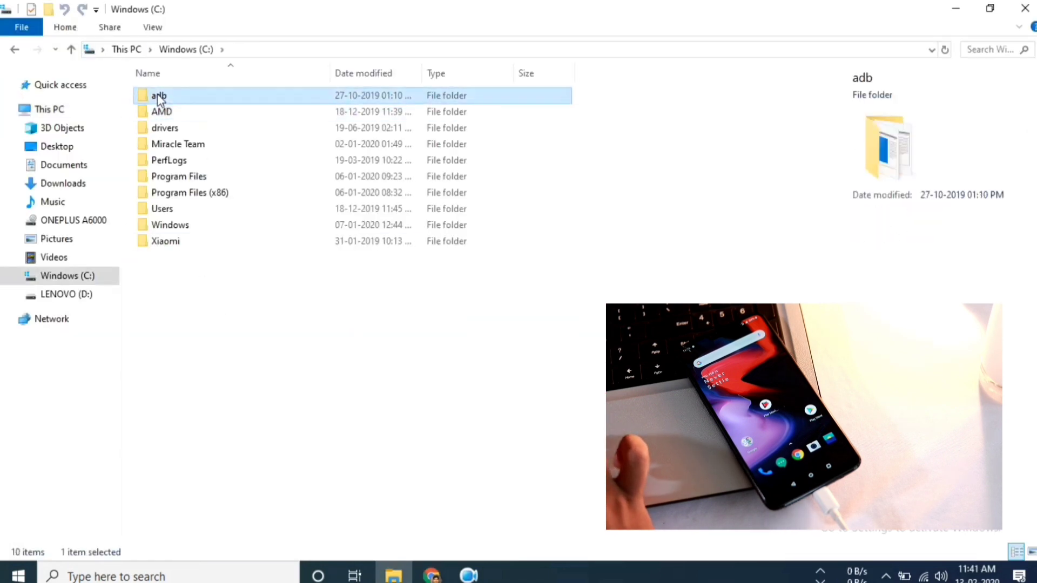
double_click(158, 96)
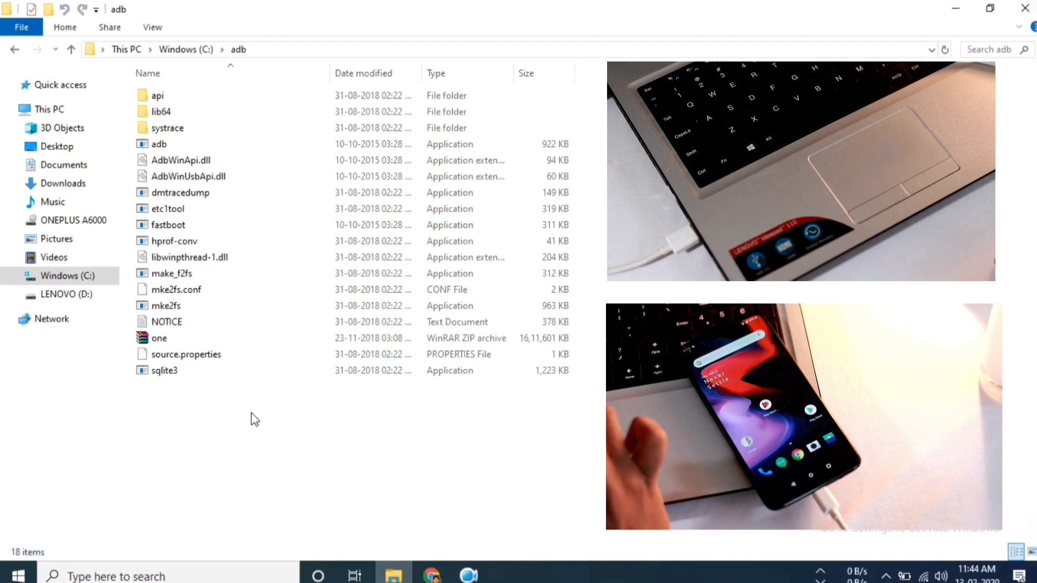
right_click(254, 419)
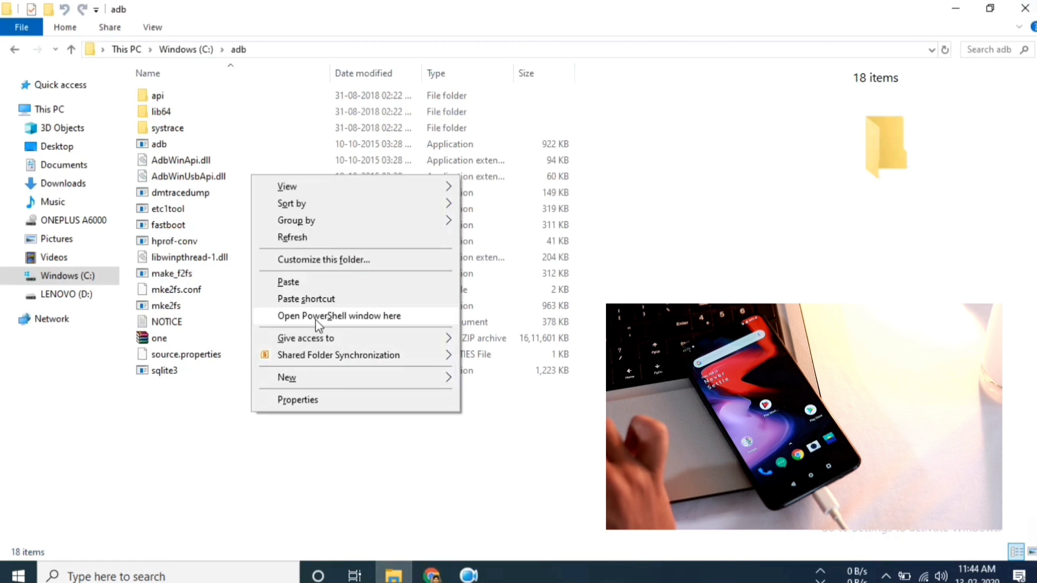
click(340, 316)
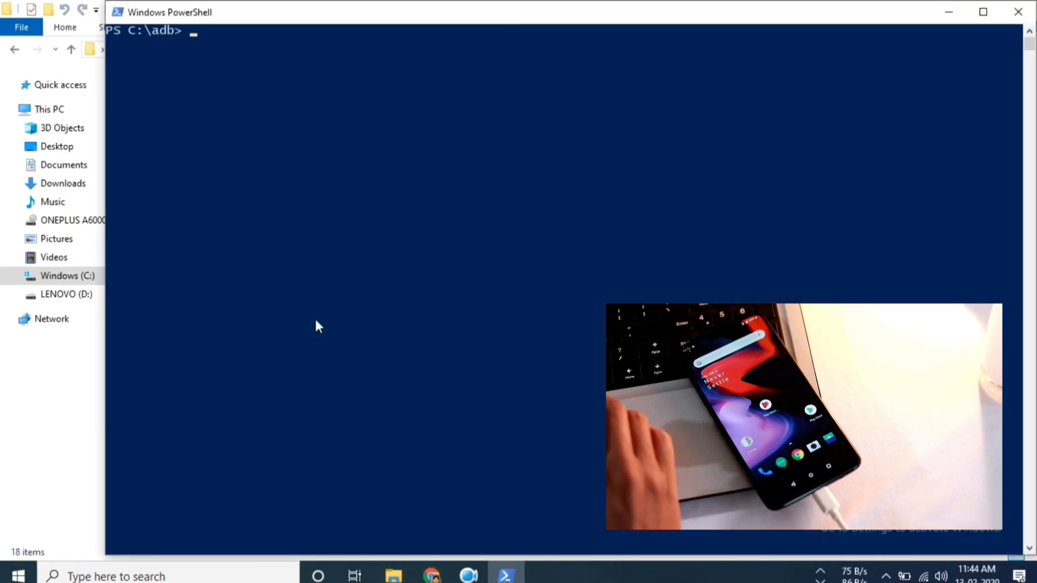
mouse_move(418, 551)
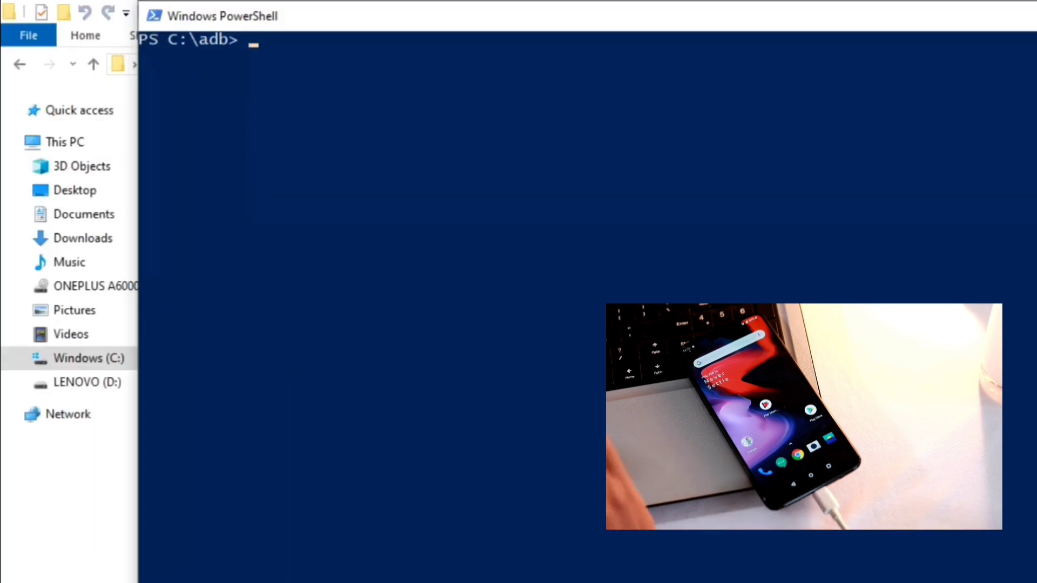
- Run adb devices until c7406001 shows authorized, then start adb shell
text(adb de)
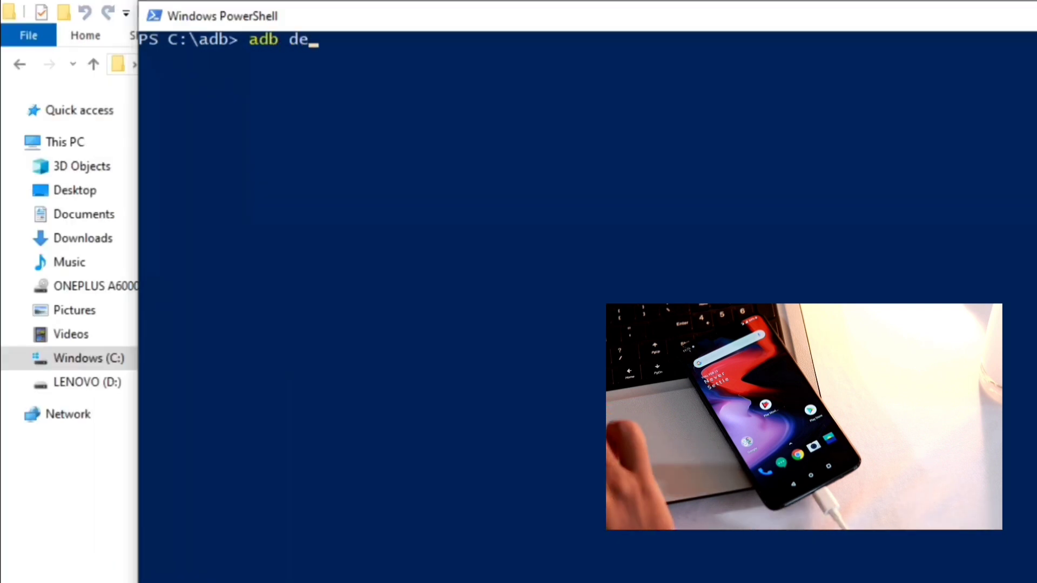
text(vices)
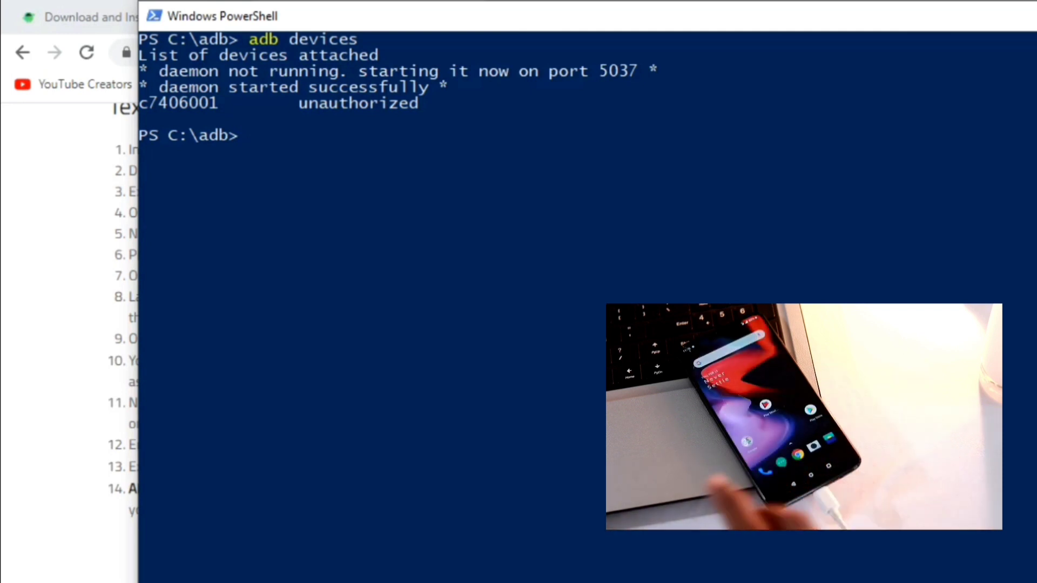
text(adb dev)
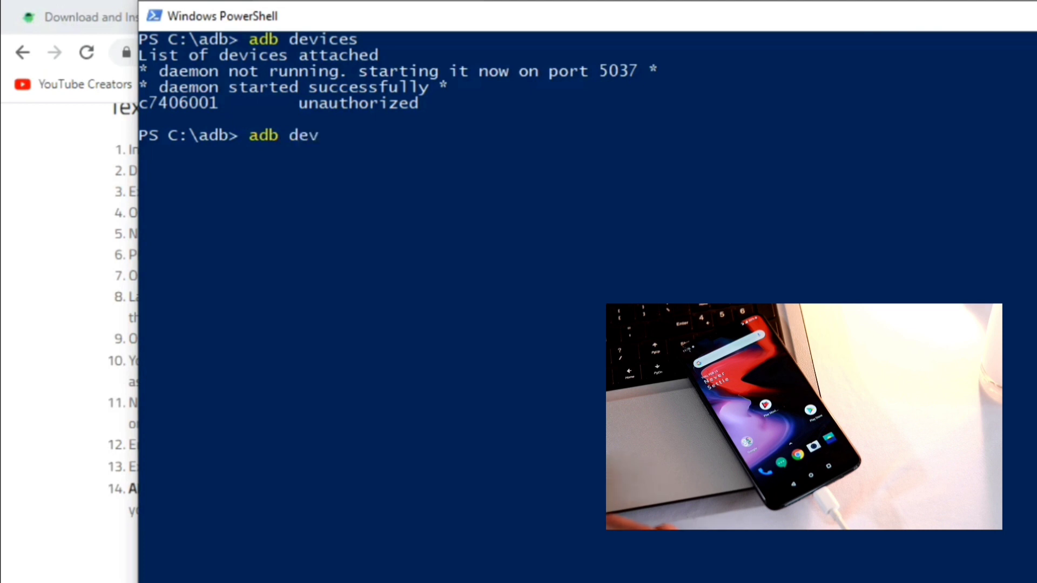
text(ices)
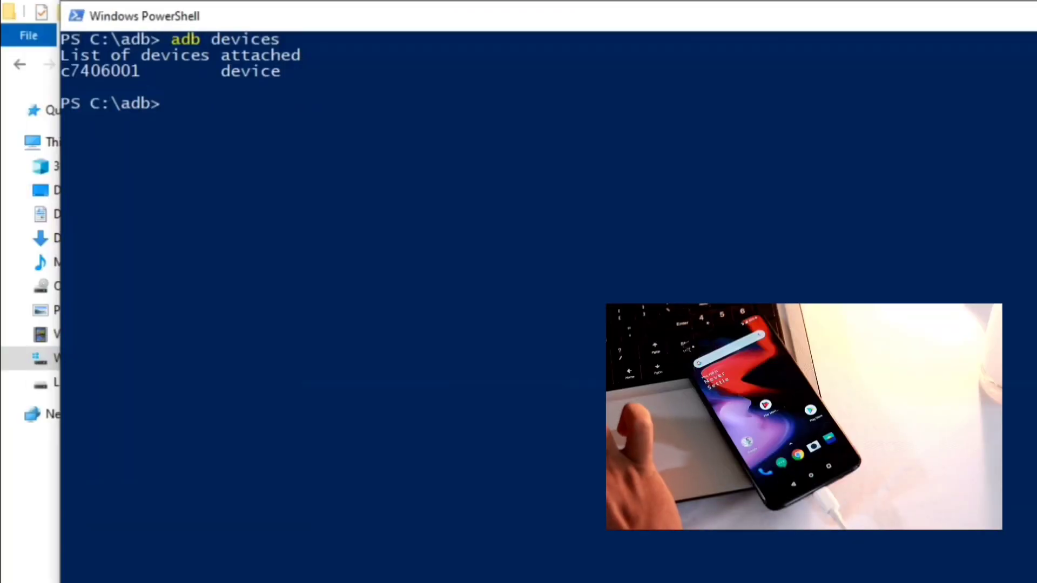
text(adb shell)
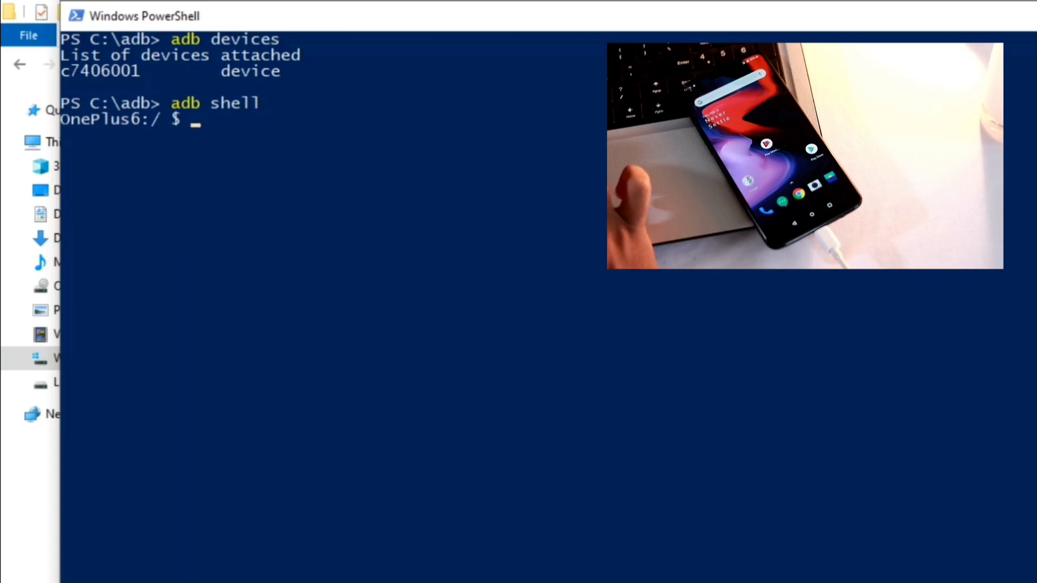
- List the phone's installed packages with 'pm list packages'
text(pm)
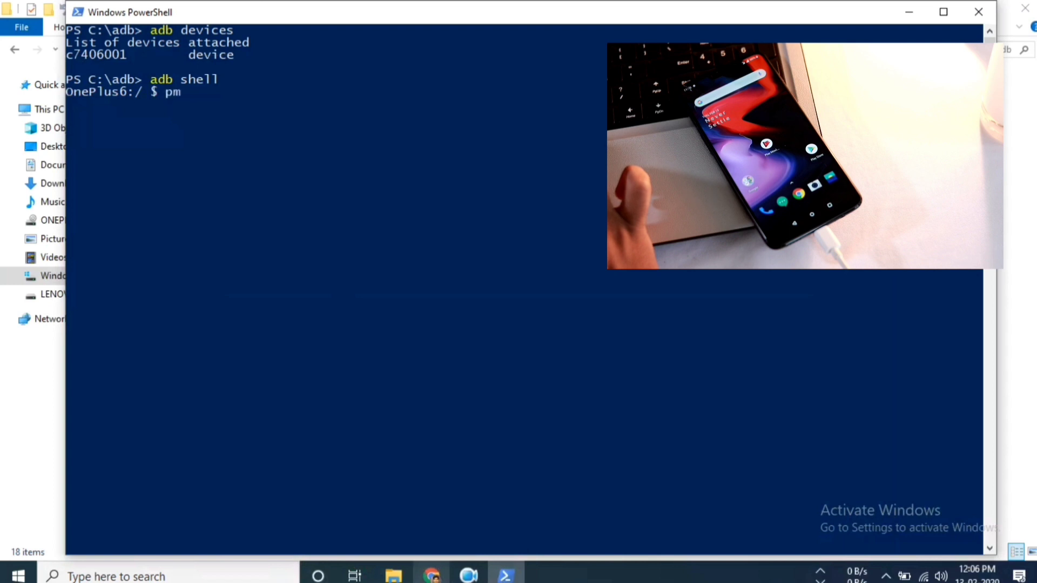
text(list p)
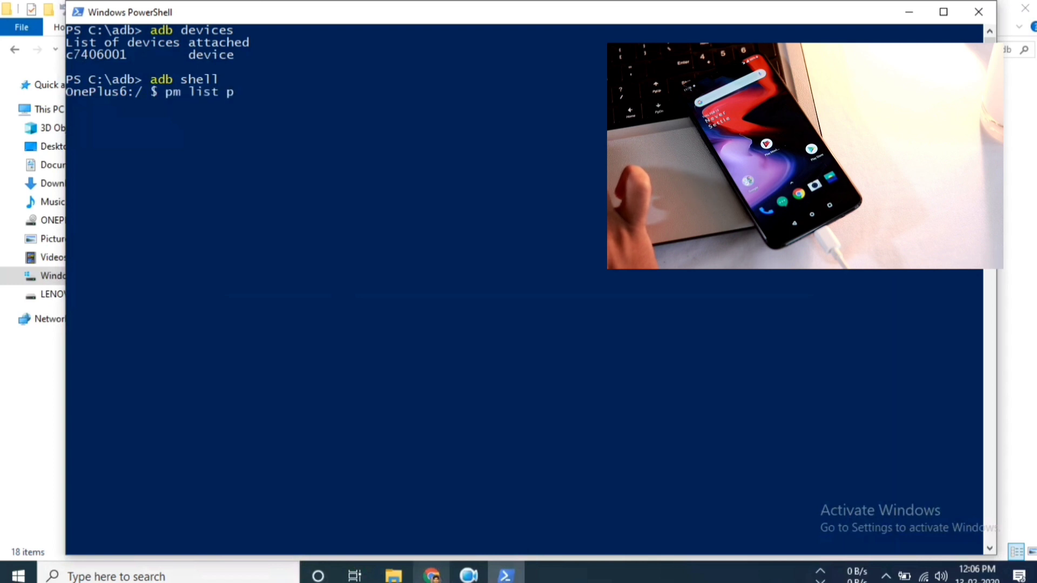
text(ackages)
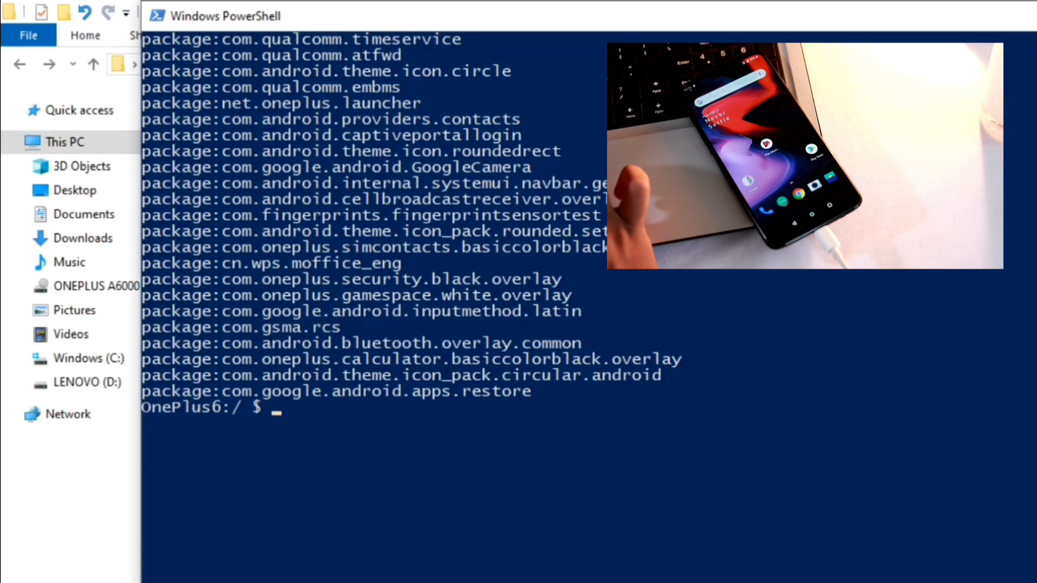
- Enter 'pm uninstall -k --user 0 "com.google.android.videos"' to remove the video app
text(pm unin)
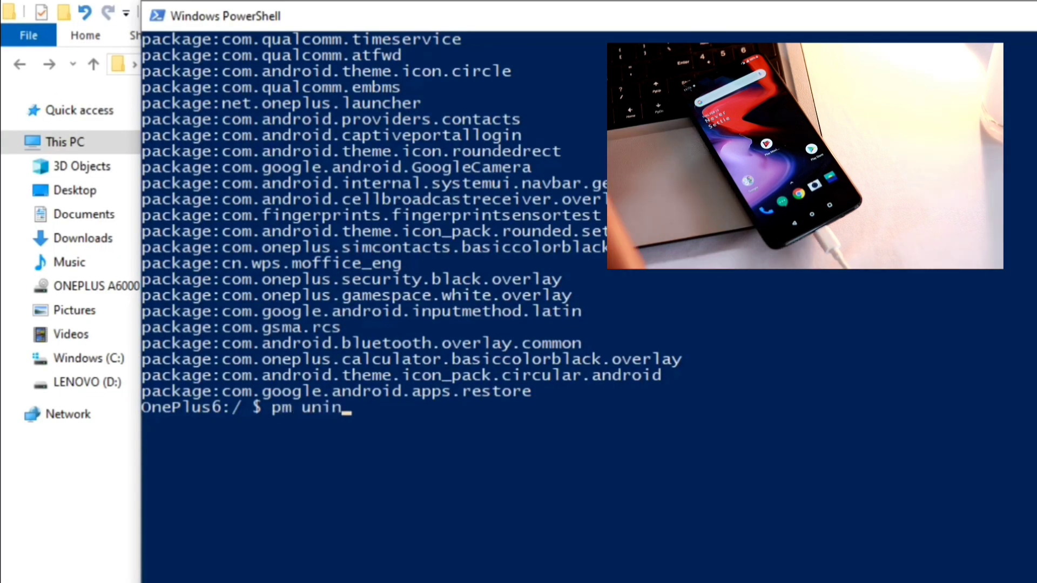
text(stall)
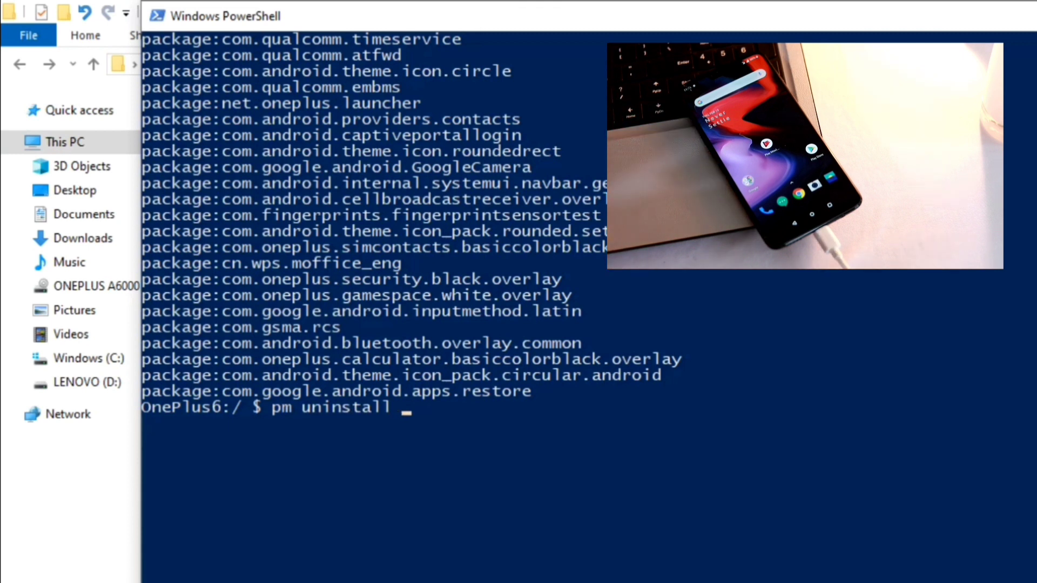
text(-k --)
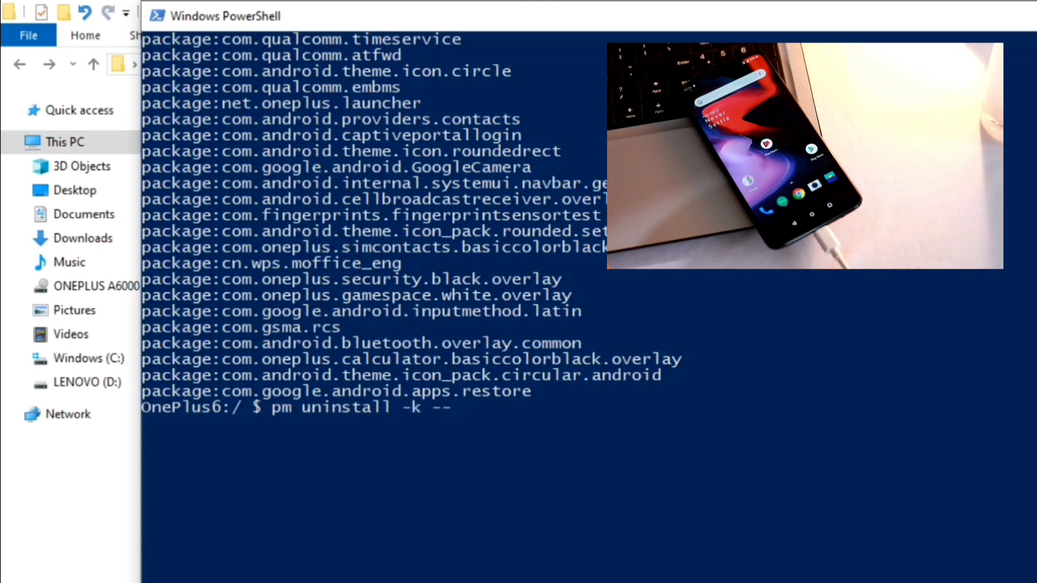
text(user)
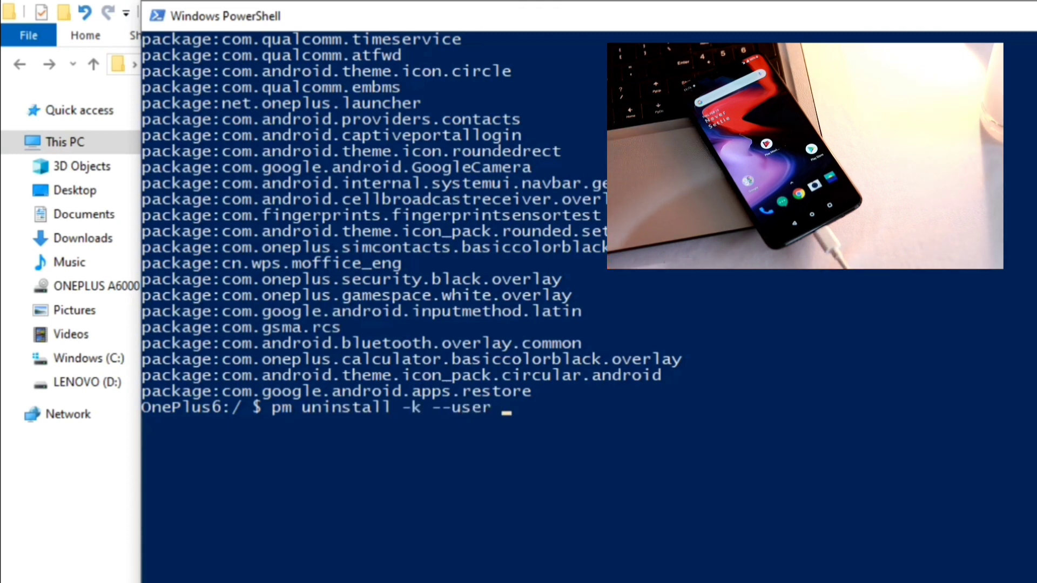
text(0)
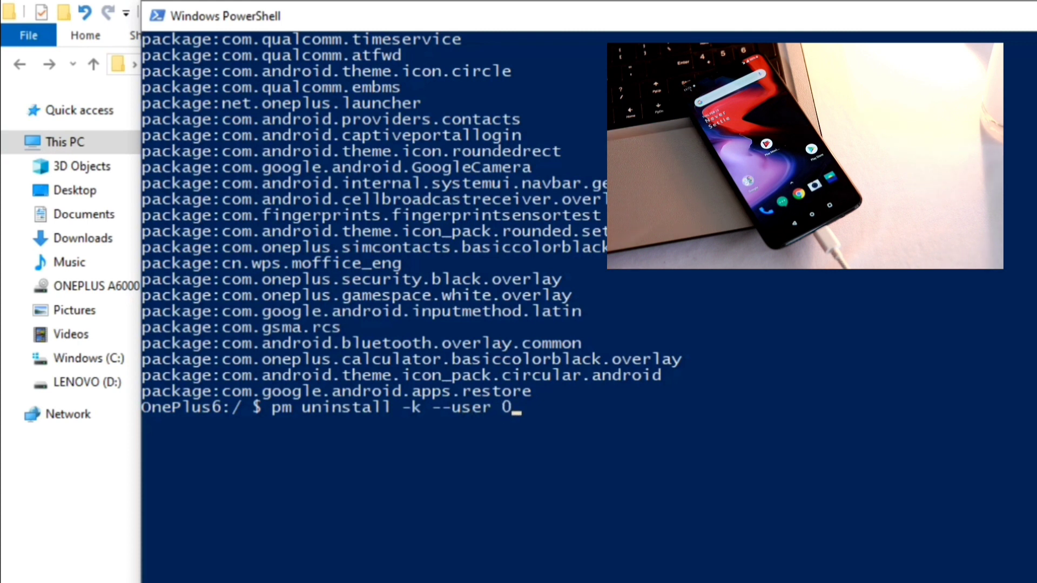
text("com)
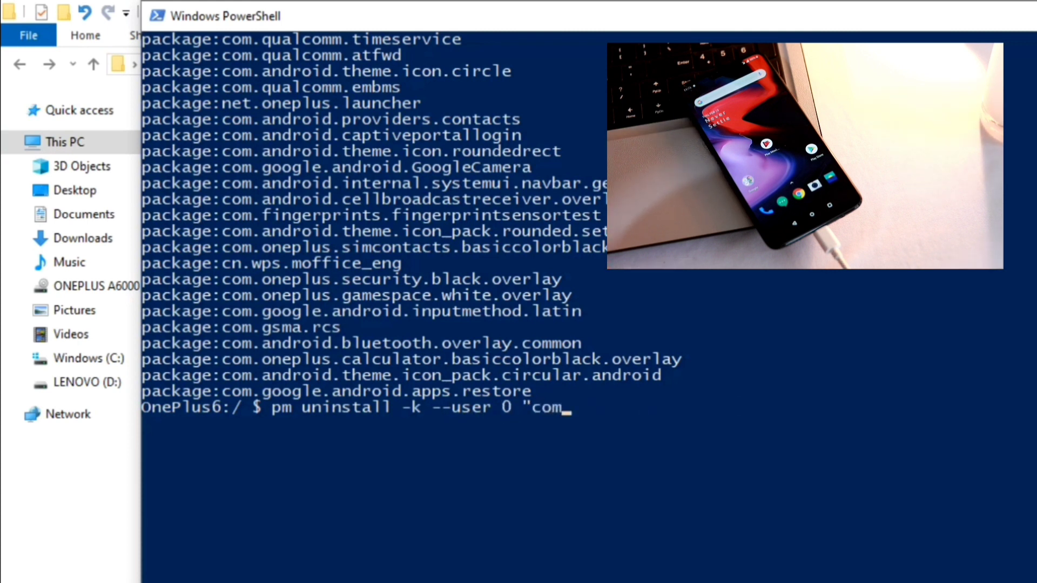
text(google.android.vi)
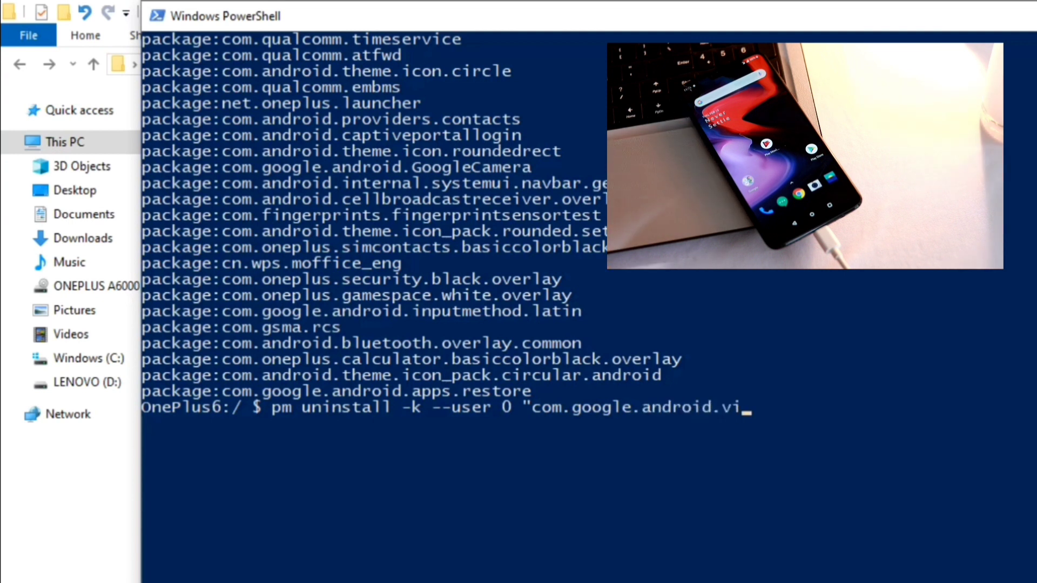
text(deos")
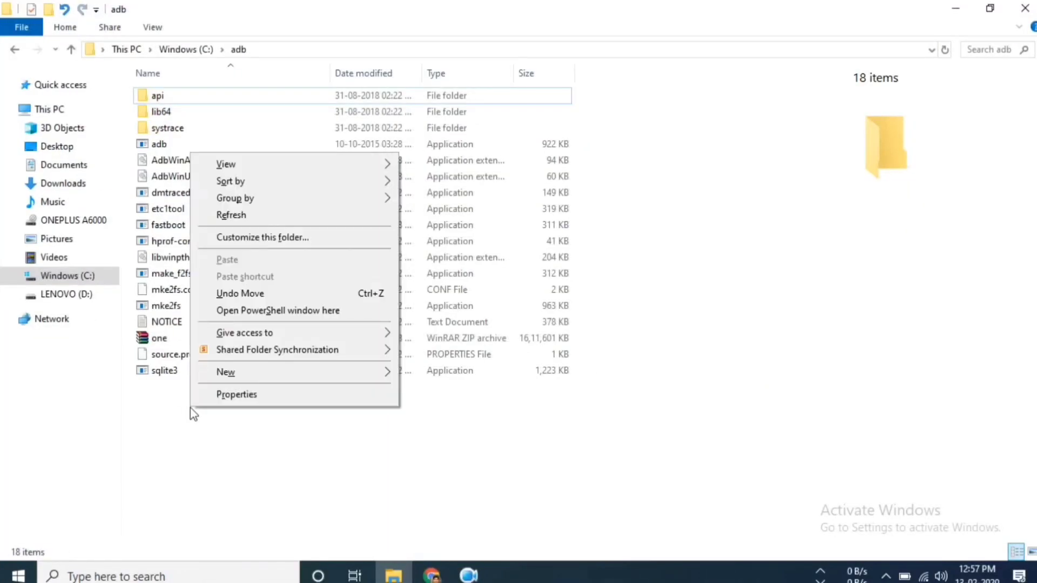
- Open a new PowerShell window in C:\adb and run 'adb devices' to confirm the phone
click(277, 311)
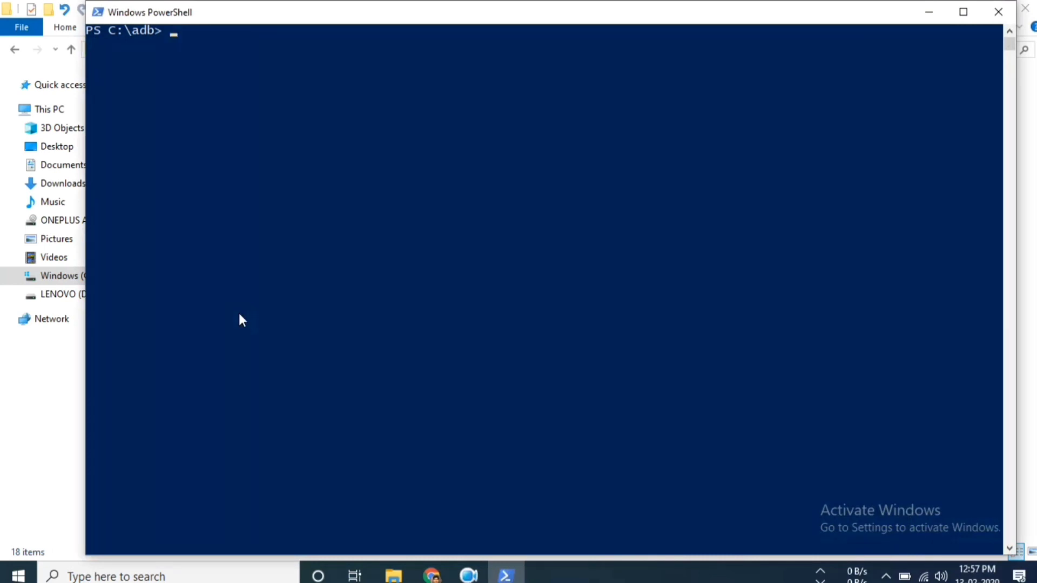
text(adb)
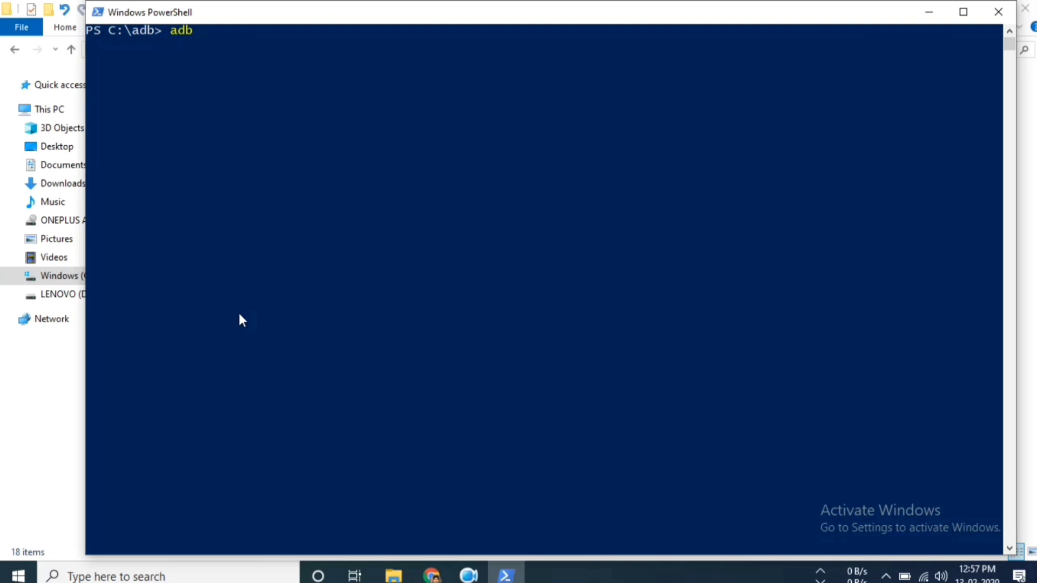
text(devic)
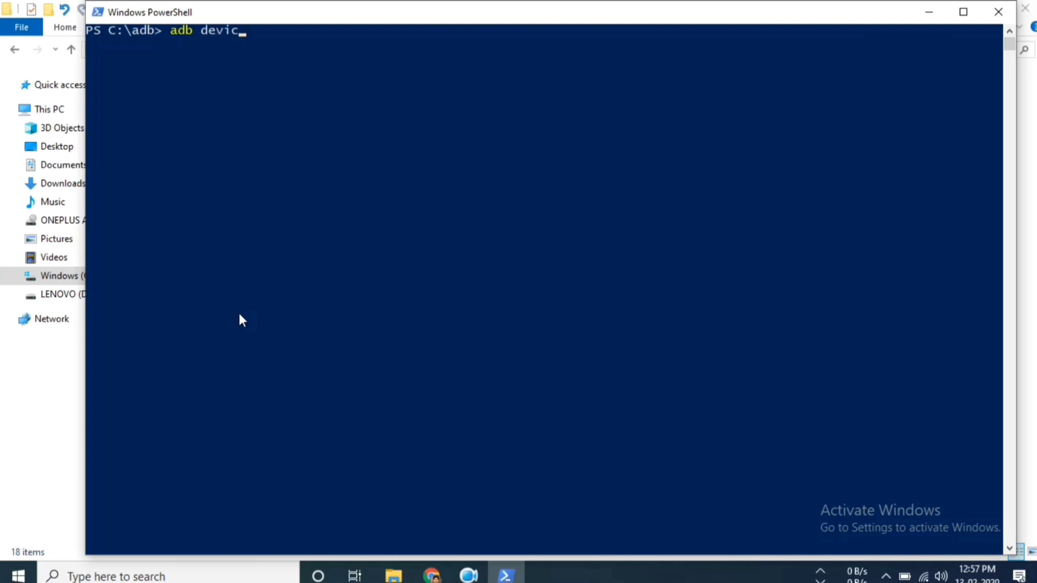
key(Enter)
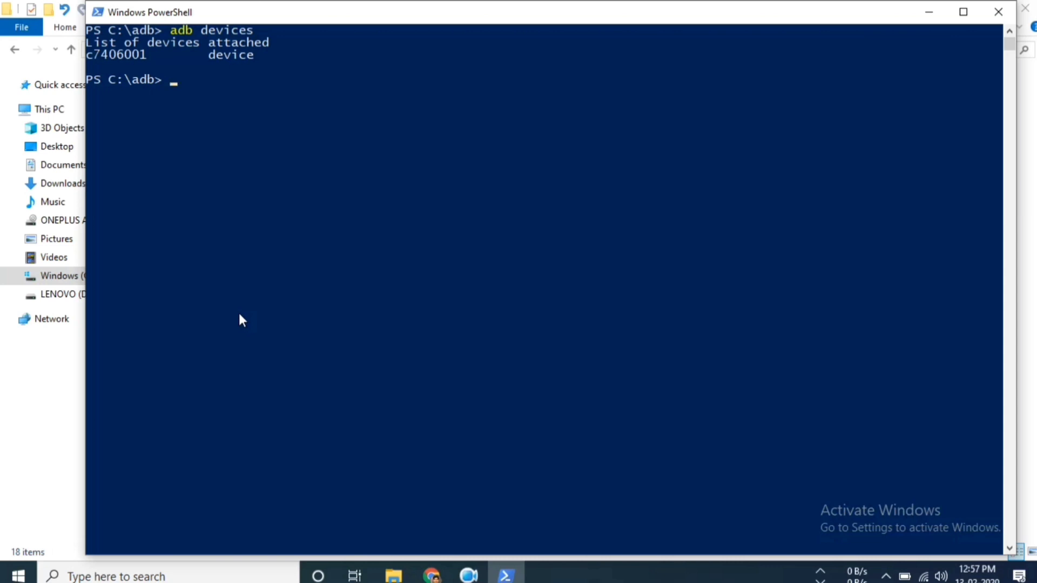
- Enter 'adb shell cmd package install-existing com.google.android.videos' to restore the app
text(adb shell)
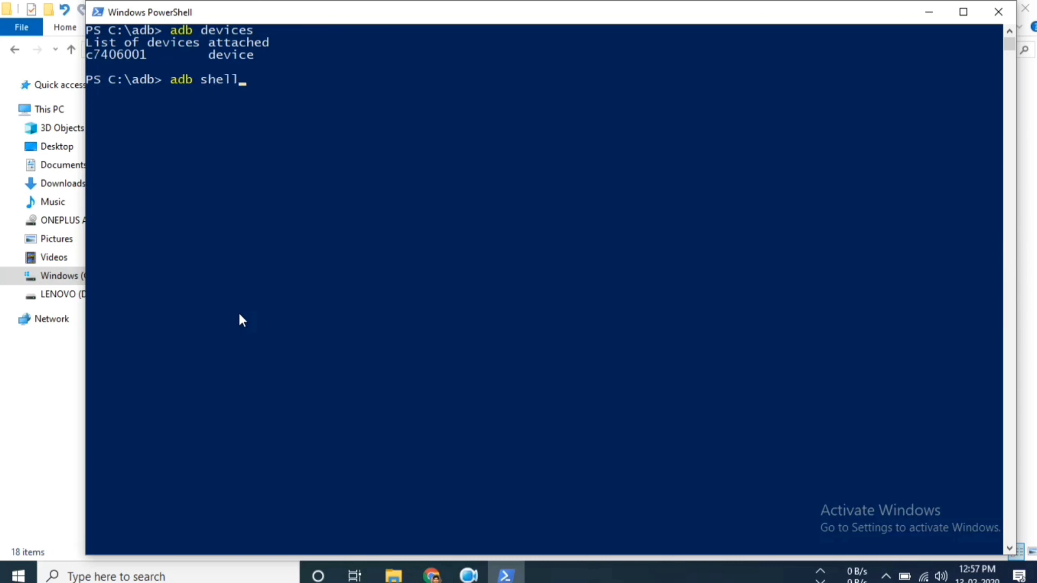
text(cmd package)
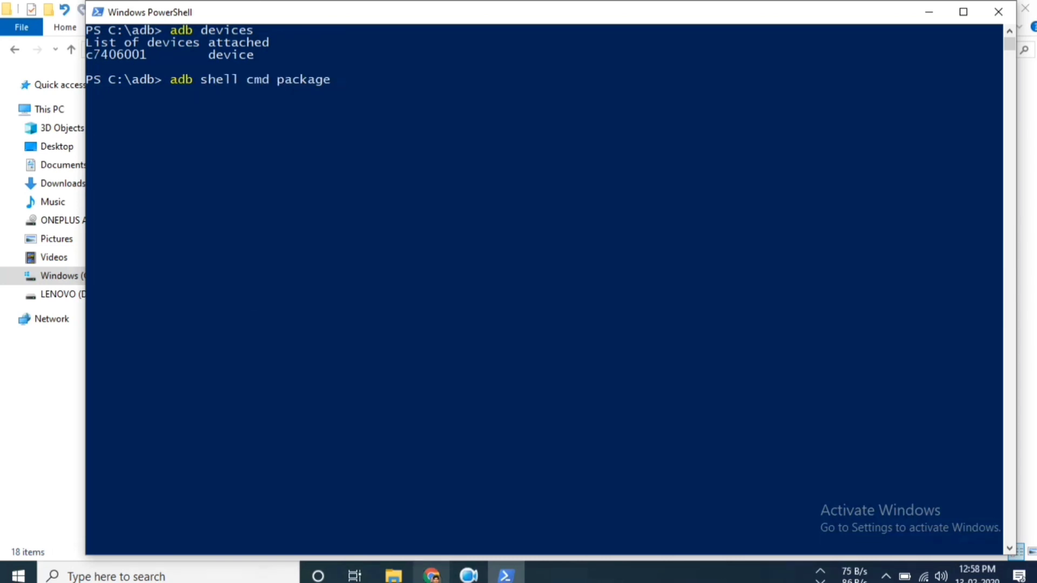
text(install-existing c)
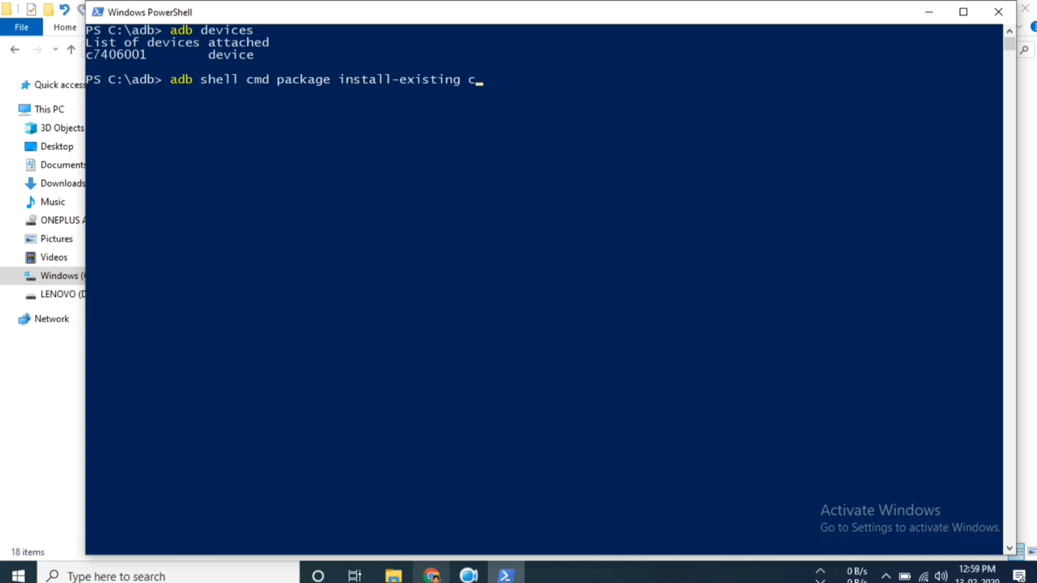
text(om.google)
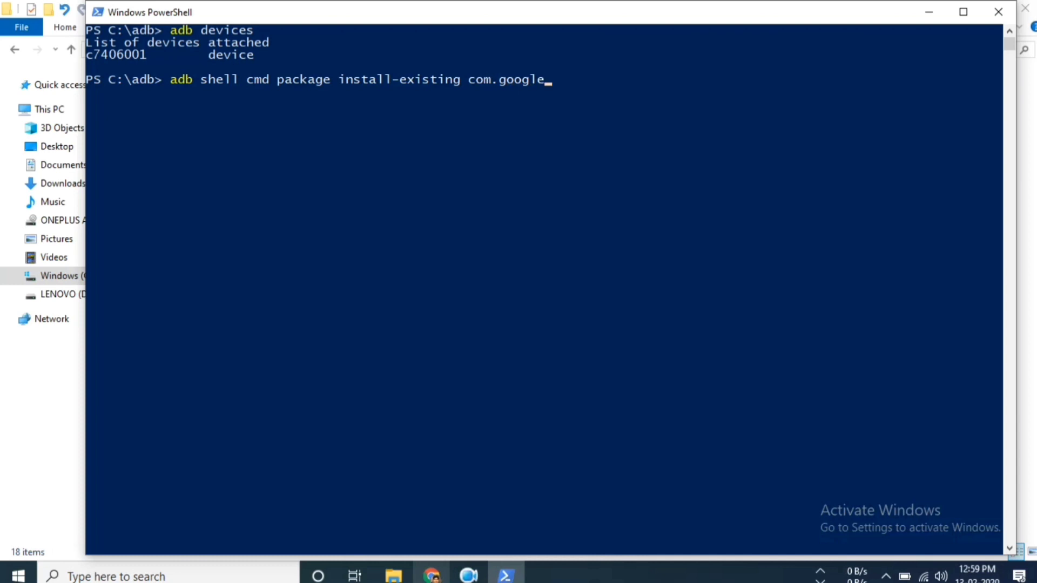
text(.android)
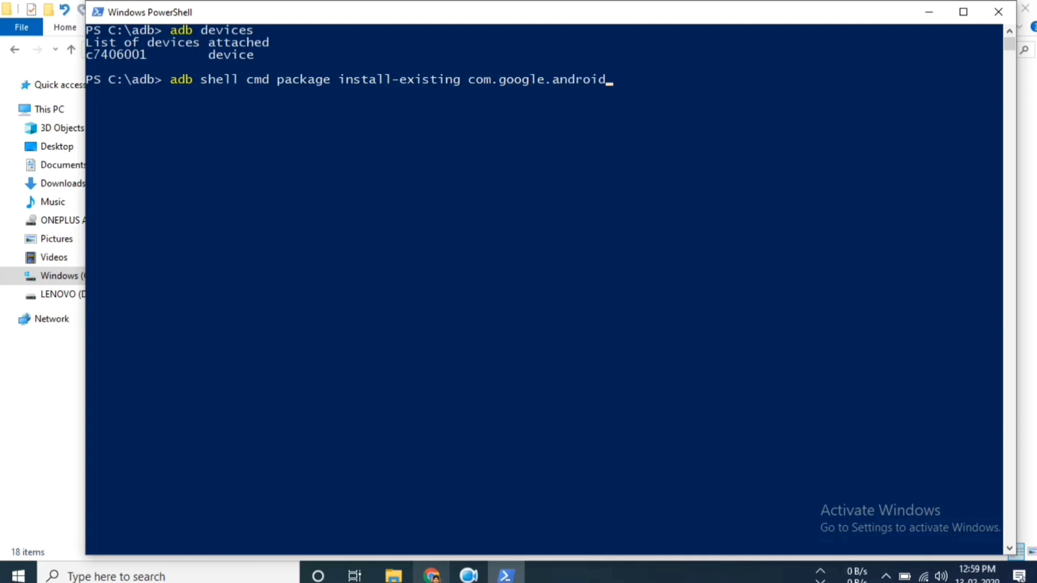
text(.videos)
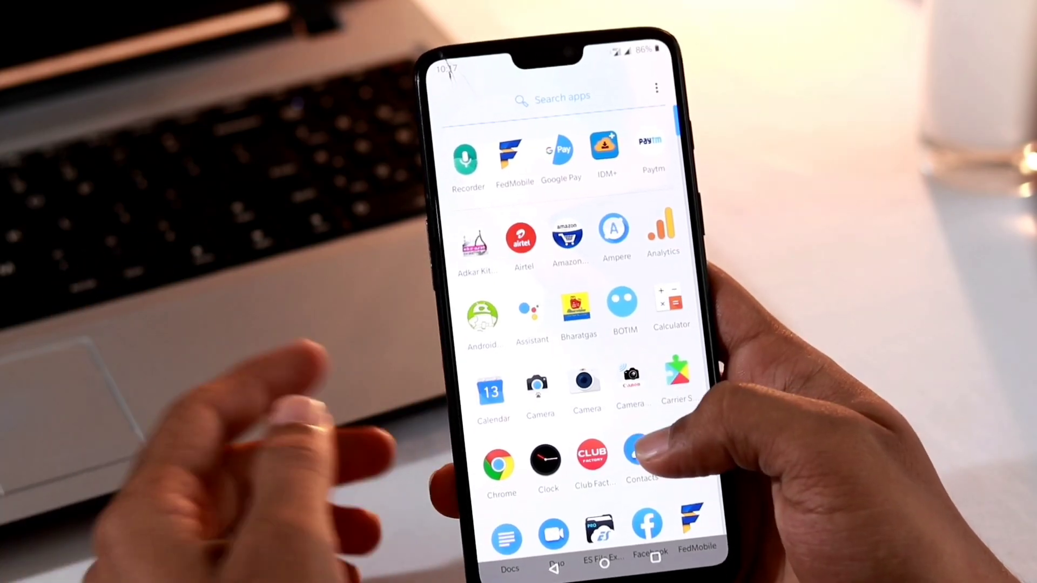
- Scroll down the phone's app drawer past Play Store and Settings
scroll(down, 3)
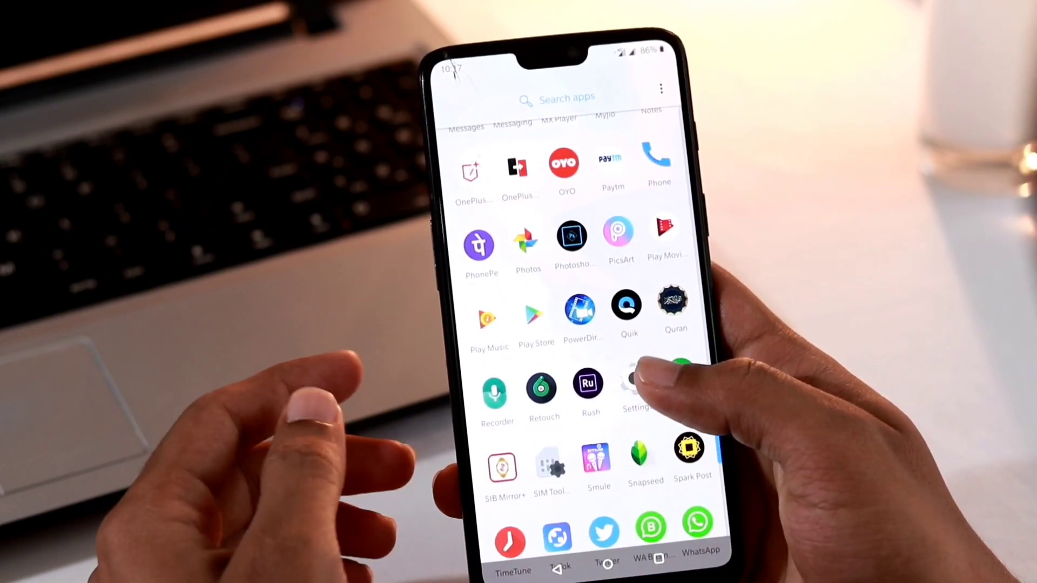